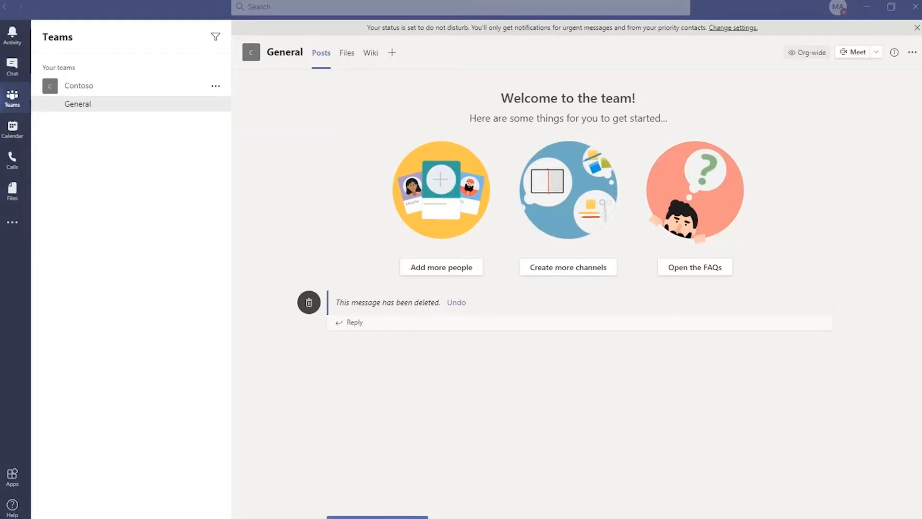
{"action": "mouse_move", "coordinate": [34, 393]}
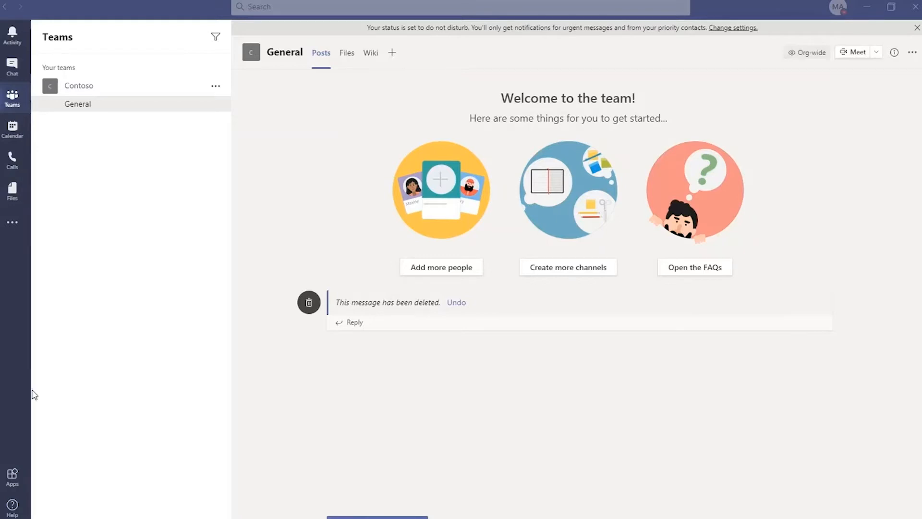
Search the Teams apps for "business centr".
{"action": "left_click", "coordinate": [12, 475]}
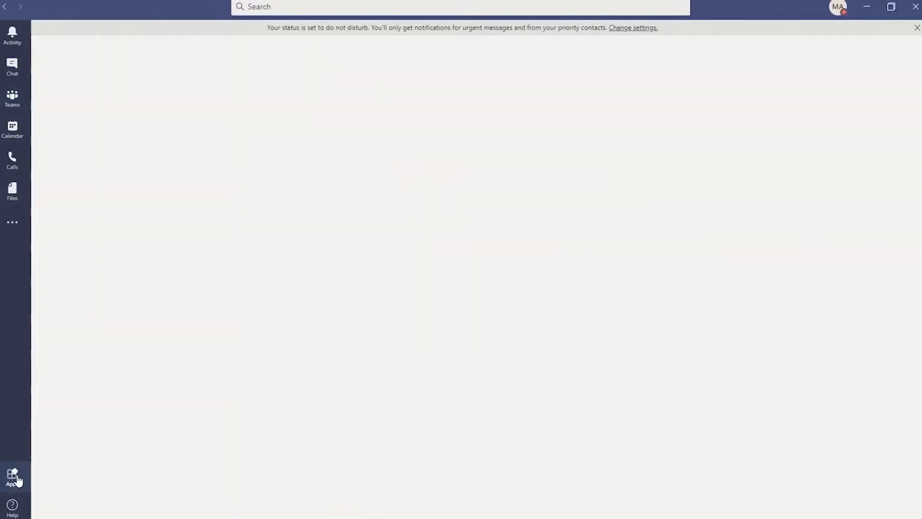
{"action": "left_click", "coordinate": [11, 474]}
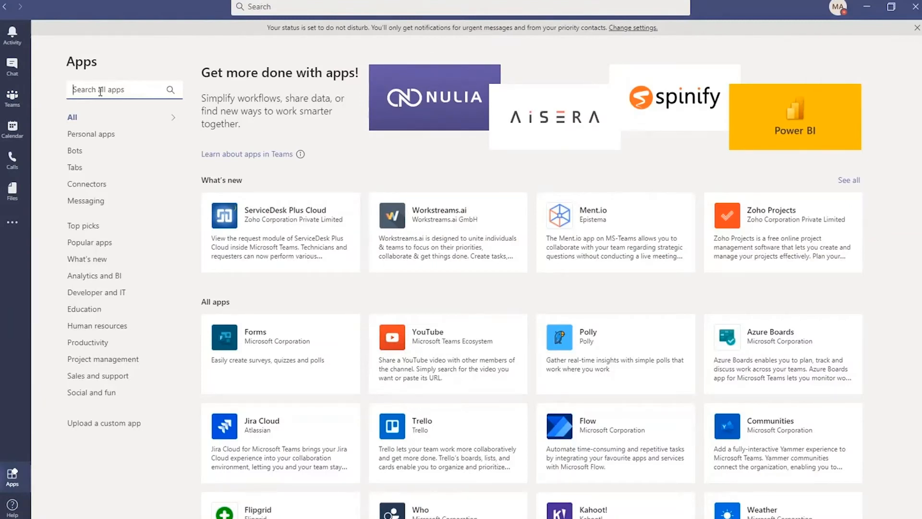
{"action": "type", "text": "business centr"}
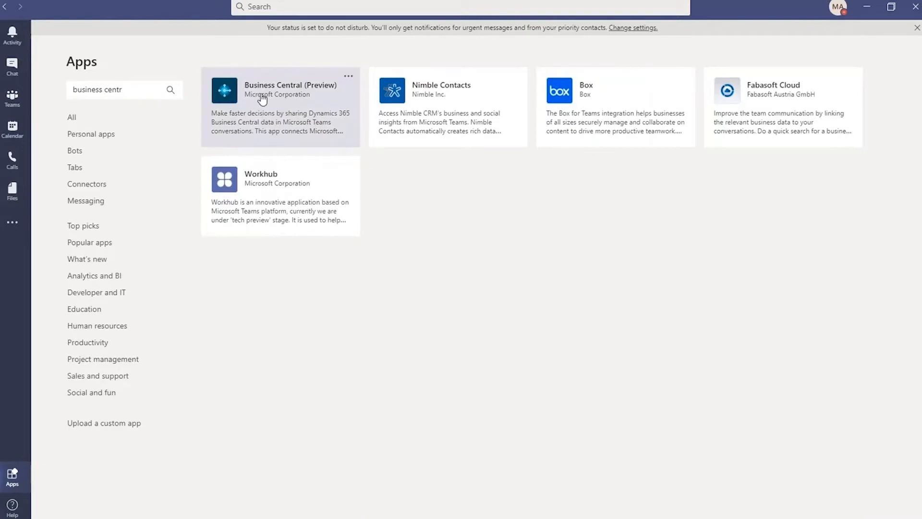
Add and open Business Central (Preview), dismissing the getting-started dialog.
{"action": "left_click", "coordinate": [280, 108]}
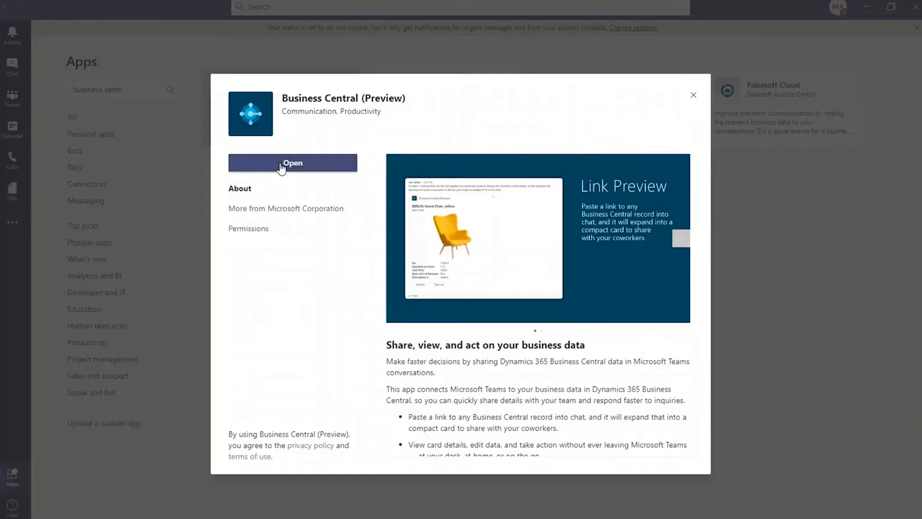
{"action": "left_click", "coordinate": [293, 163]}
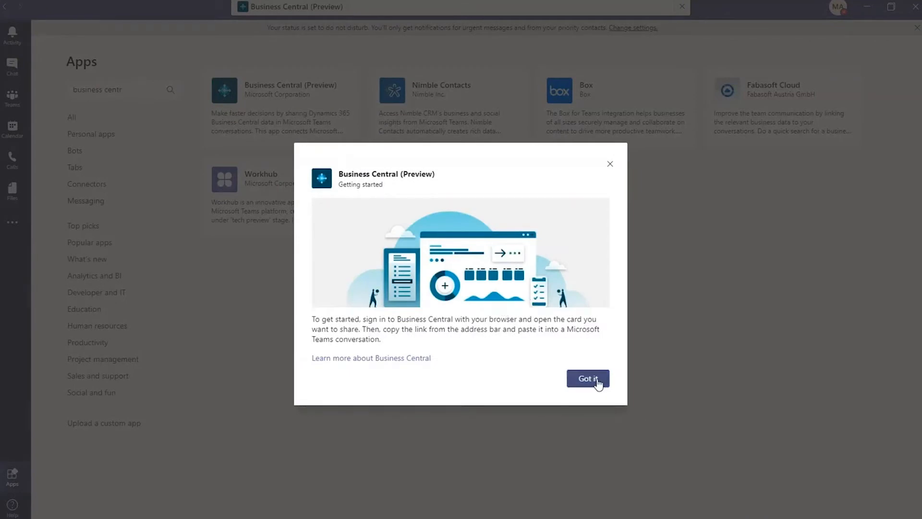
{"action": "left_click", "coordinate": [587, 378]}
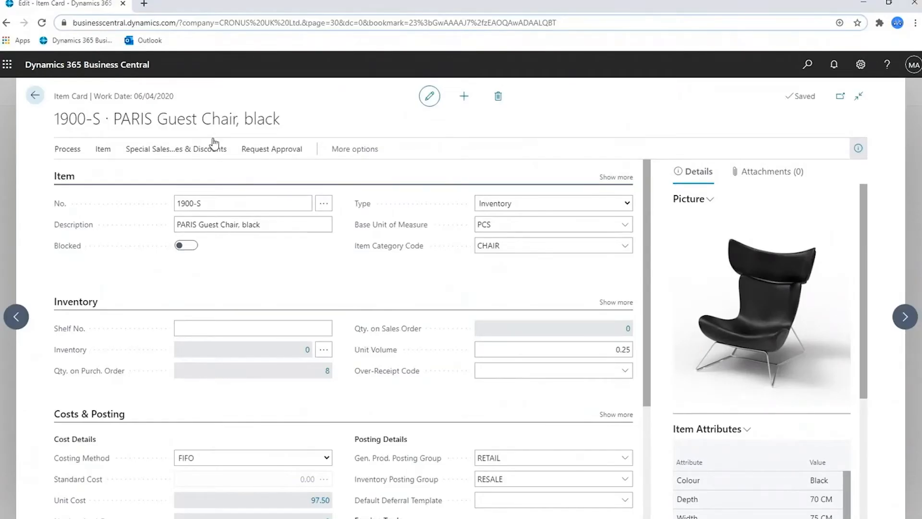
{"action": "mouse_move", "coordinate": [168, 149]}
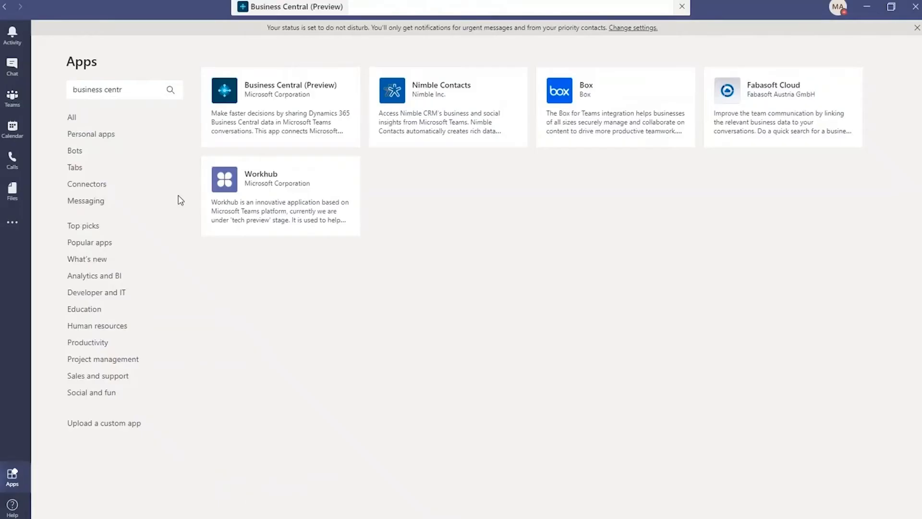
In the General channel, sign in on the pasted item link's preview card.
{"action": "left_click", "coordinate": [12, 96]}
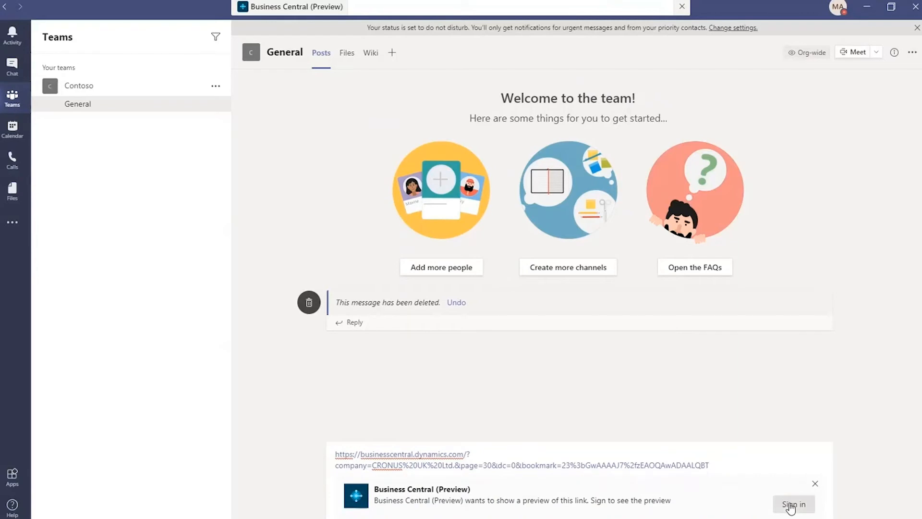
{"action": "left_click", "coordinate": [793, 504]}
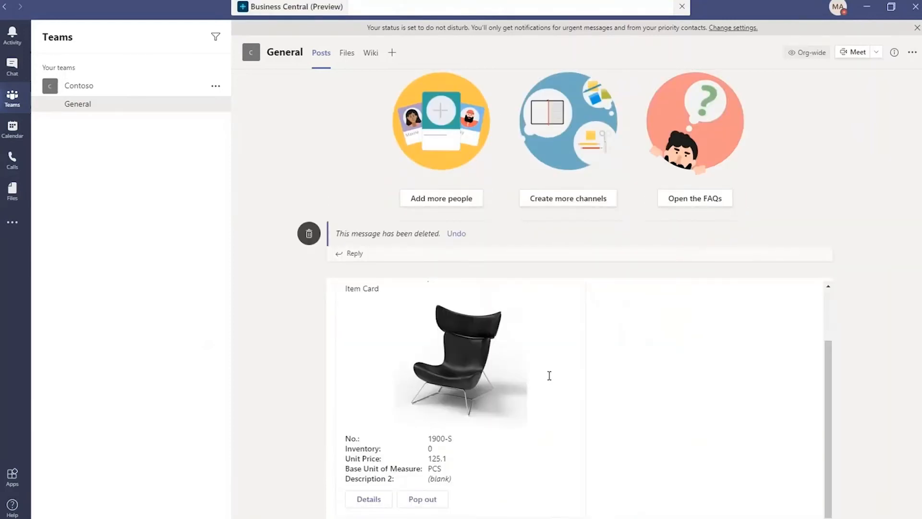
{"action": "mouse_move", "coordinate": [514, 427]}
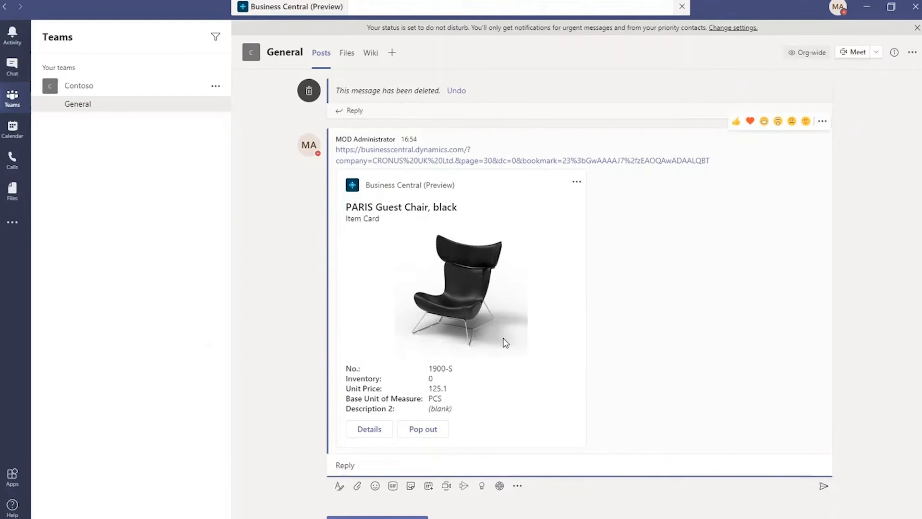
{"action": "mouse_move", "coordinate": [370, 428]}
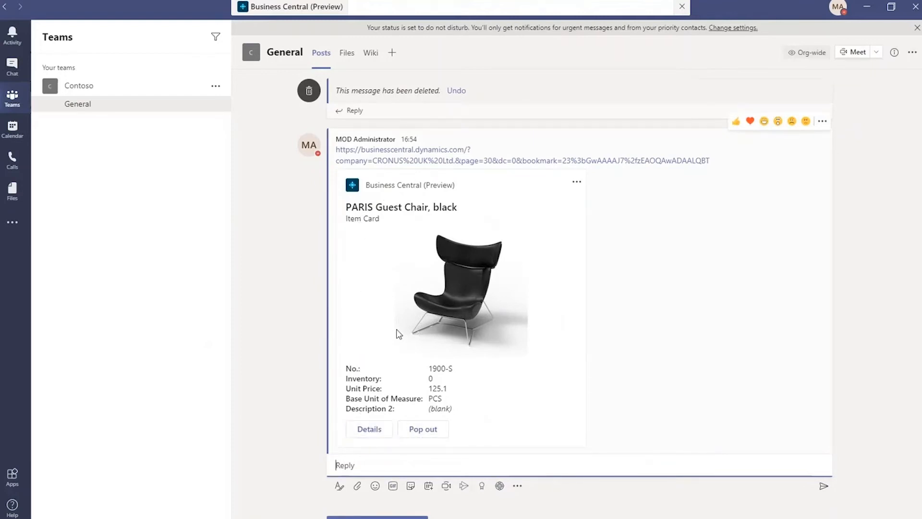
Open the PARIS Guest Chair card's Details, dismiss the attributes notice, and scroll.
{"action": "left_click", "coordinate": [369, 429]}
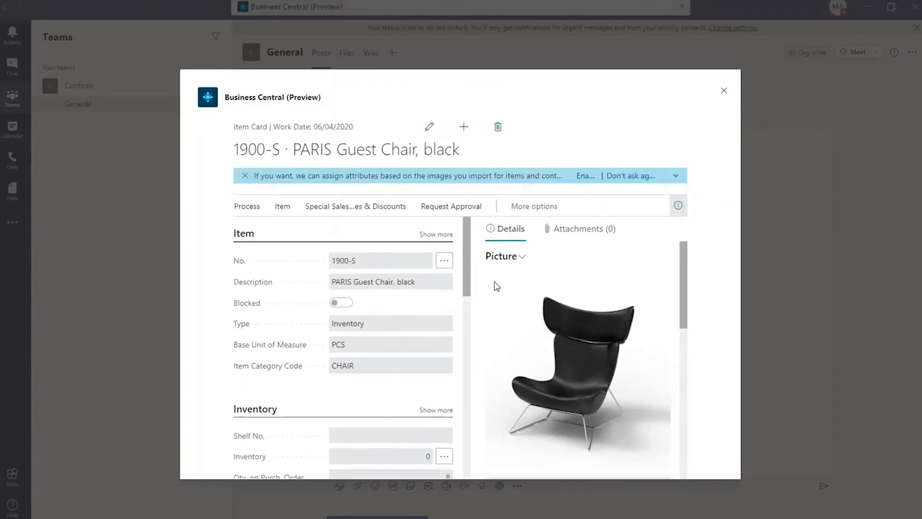
{"action": "left_click", "coordinate": [243, 175]}
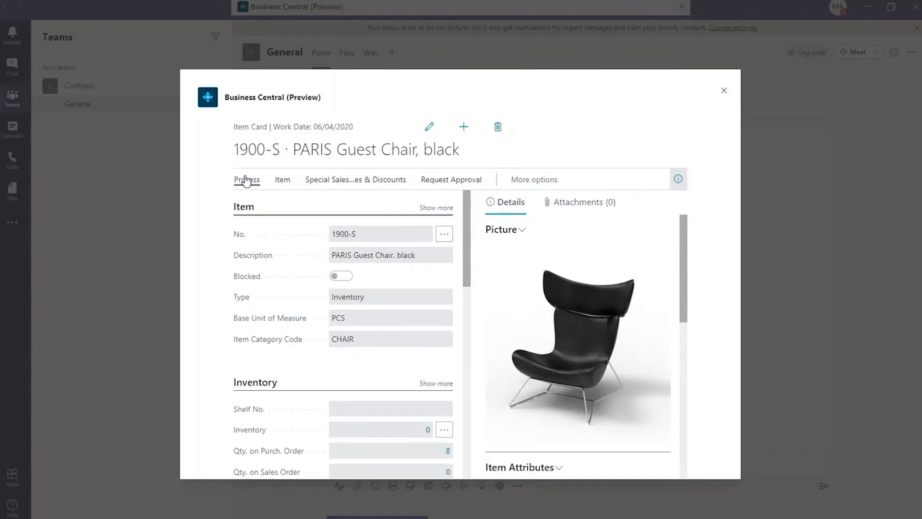
{"action": "mouse_move", "coordinate": [494, 248]}
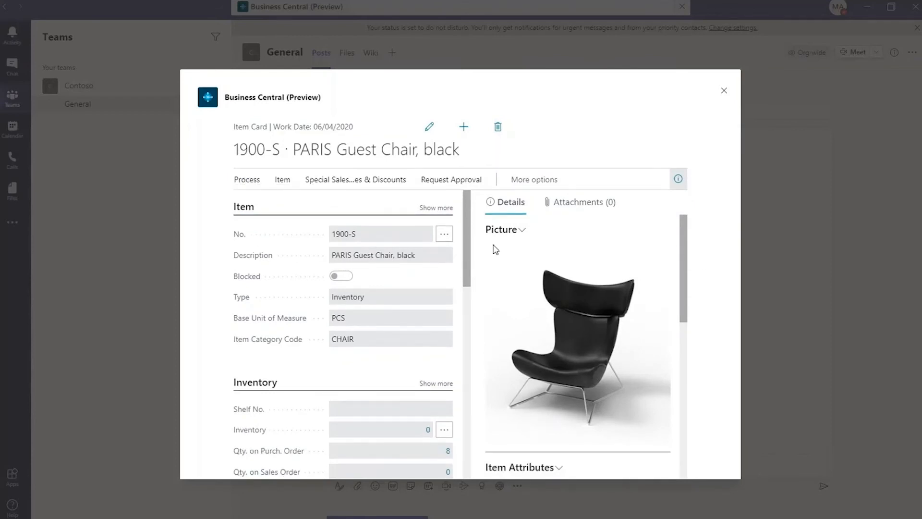
{"action": "scroll", "scroll_direction": "down", "scroll_amount": 3}
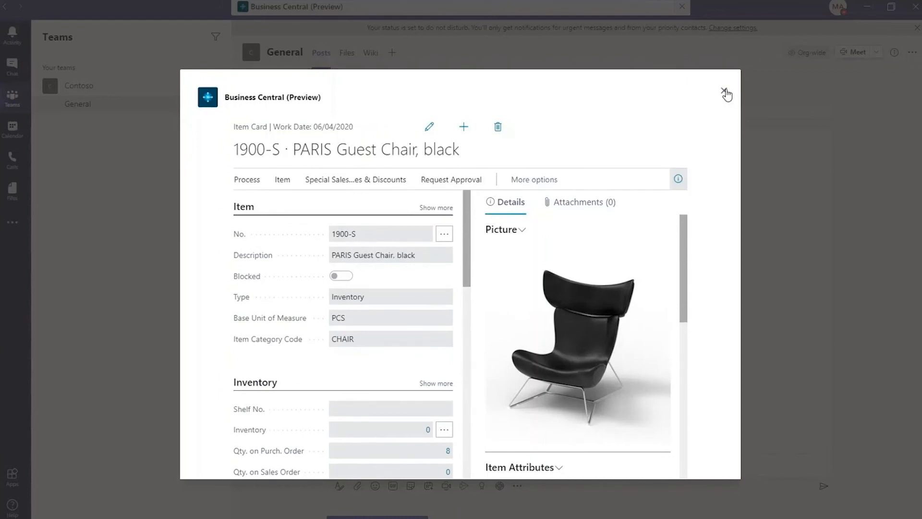
Close the details window and pop out the preview card into Business Central.
{"action": "left_click", "coordinate": [726, 94]}
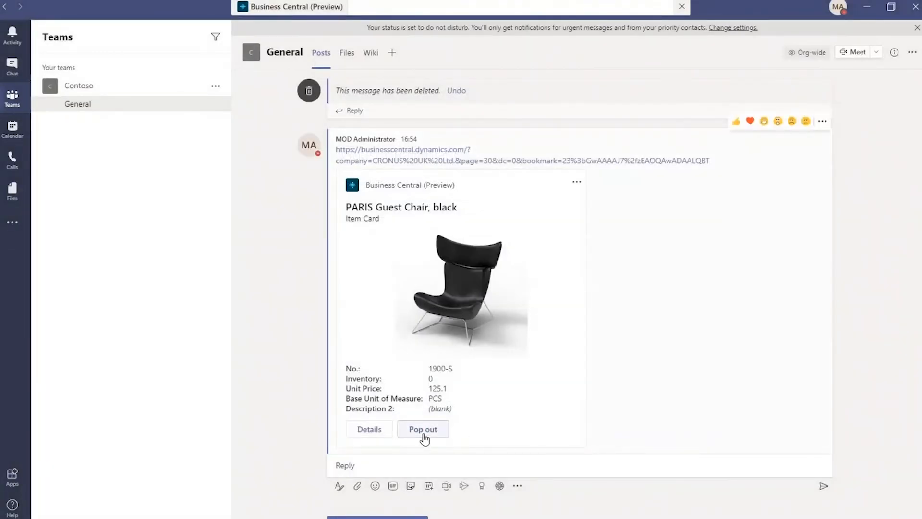
{"action": "left_click", "coordinate": [423, 428]}
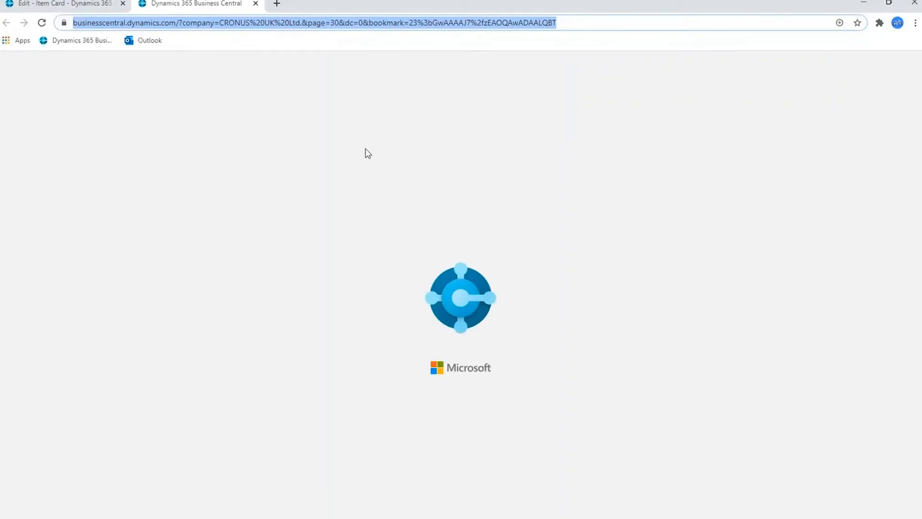